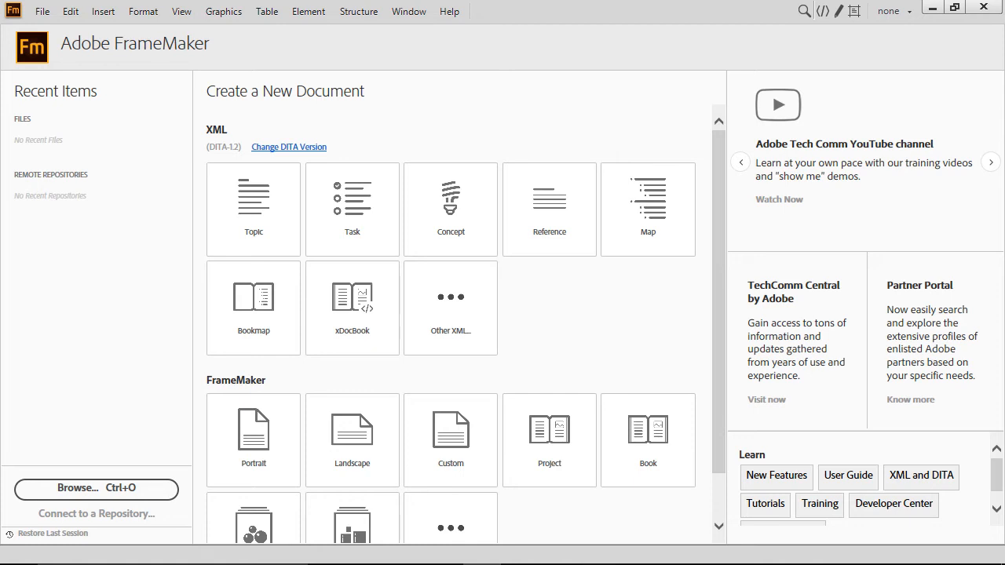
mouse_move(8, 11)
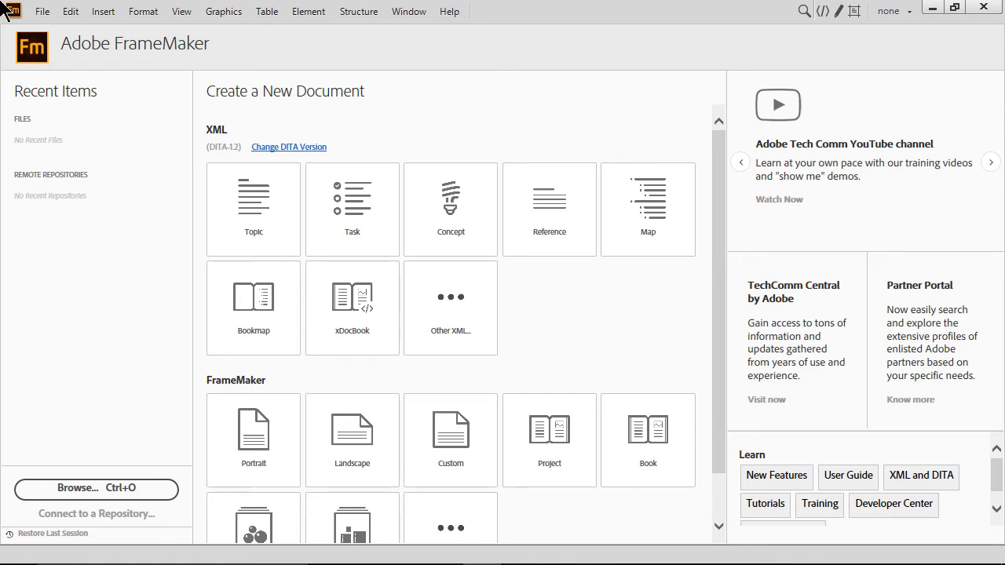
Create a new DITA topic from the XML Topic template on the Welcome screen.
left_click(253, 209)
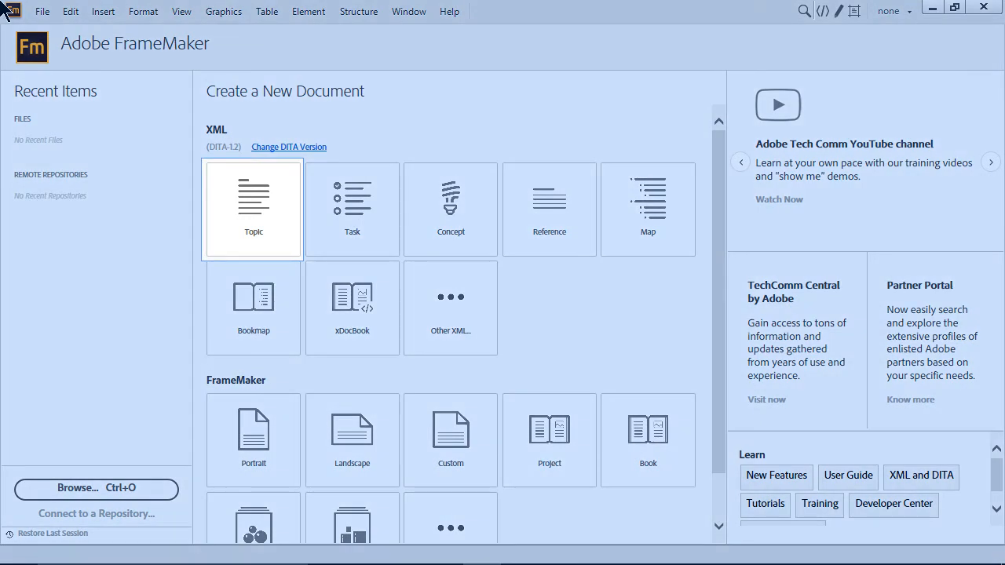
mouse_move(75, 14)
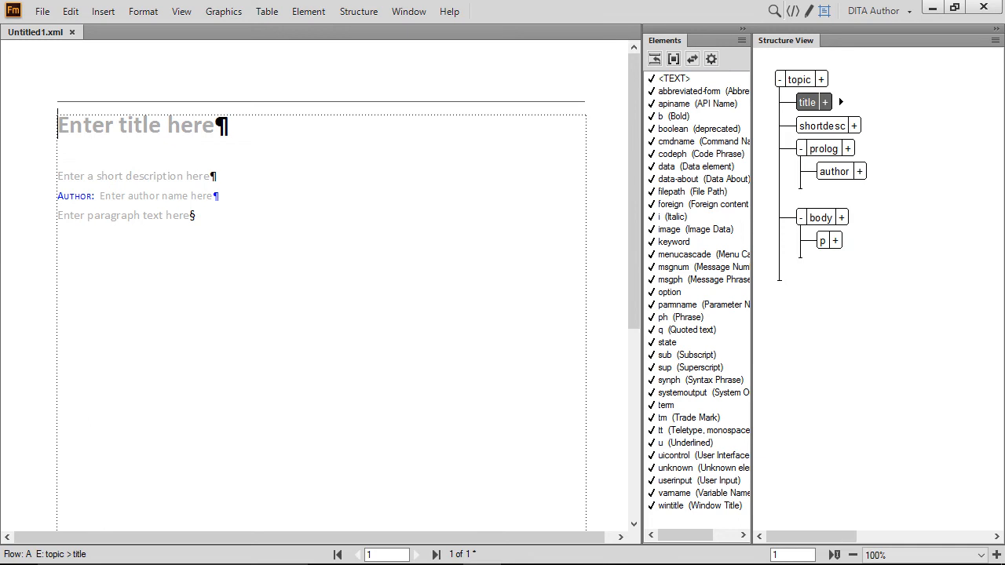
Save the topic as FAQ in the tutorial_03 folder.
left_click(42, 11)
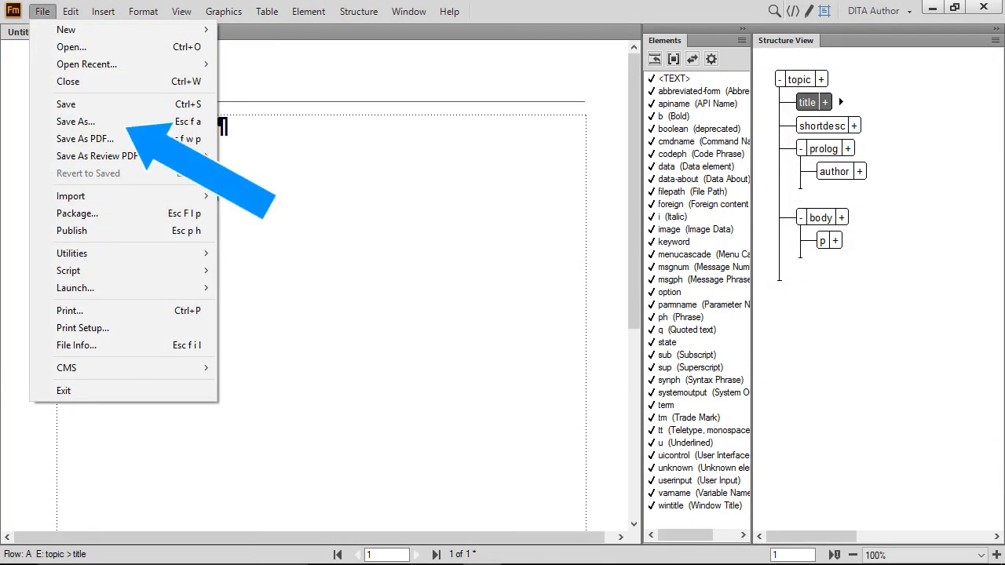
left_click(76, 121)
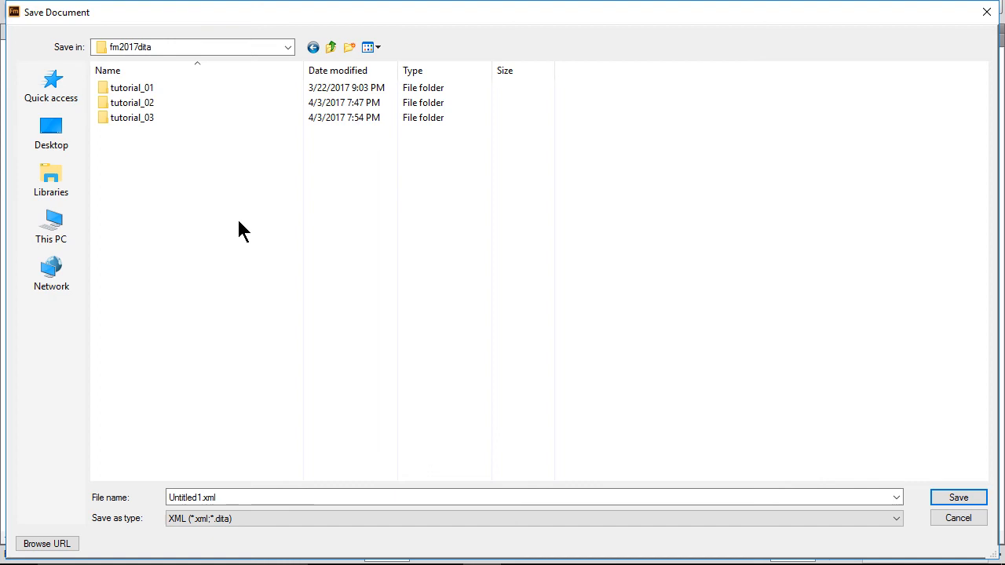
double_click(132, 117)
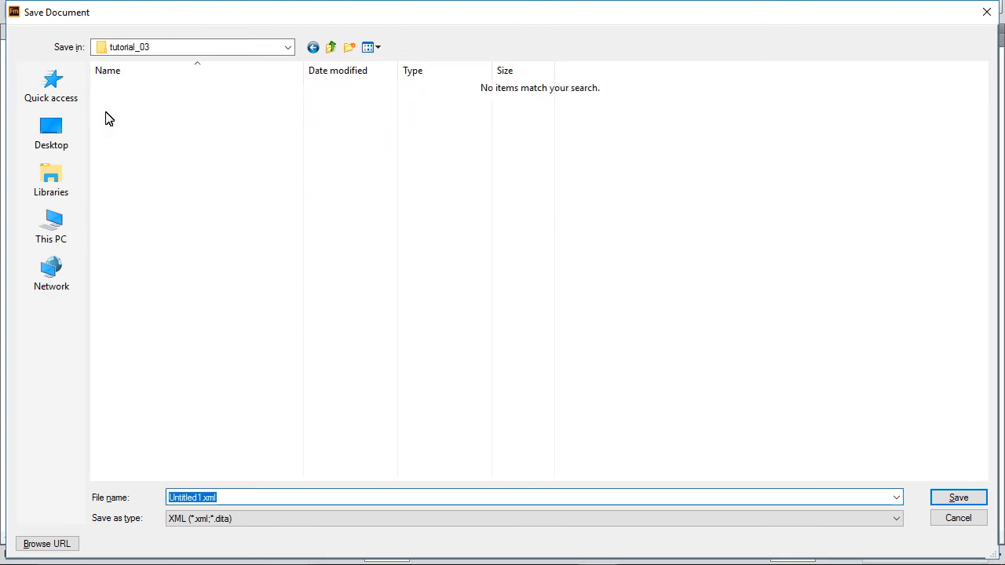
type("FAQ")
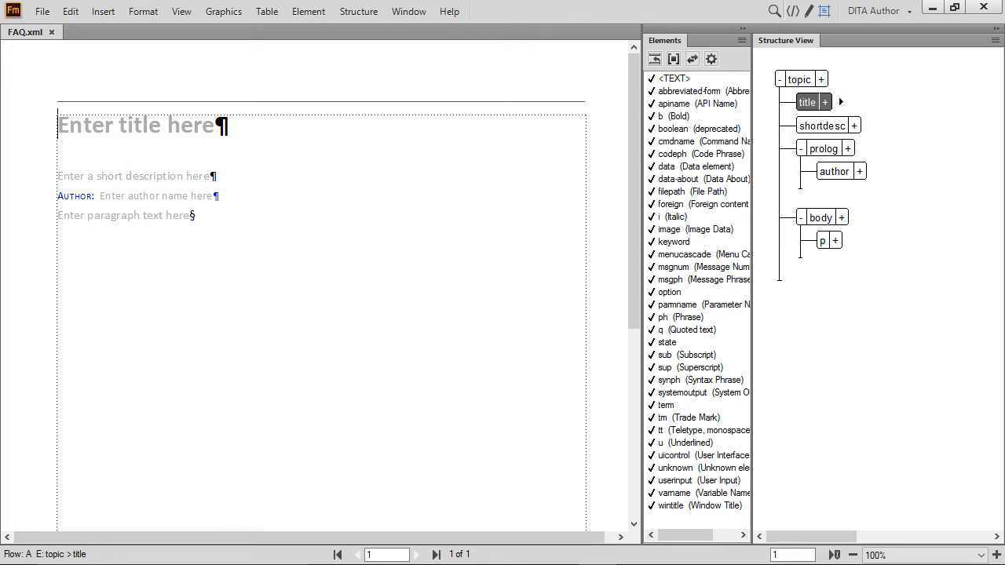
Type 'Frequently Asked Questions' as the topic title.
type("Frequently As")
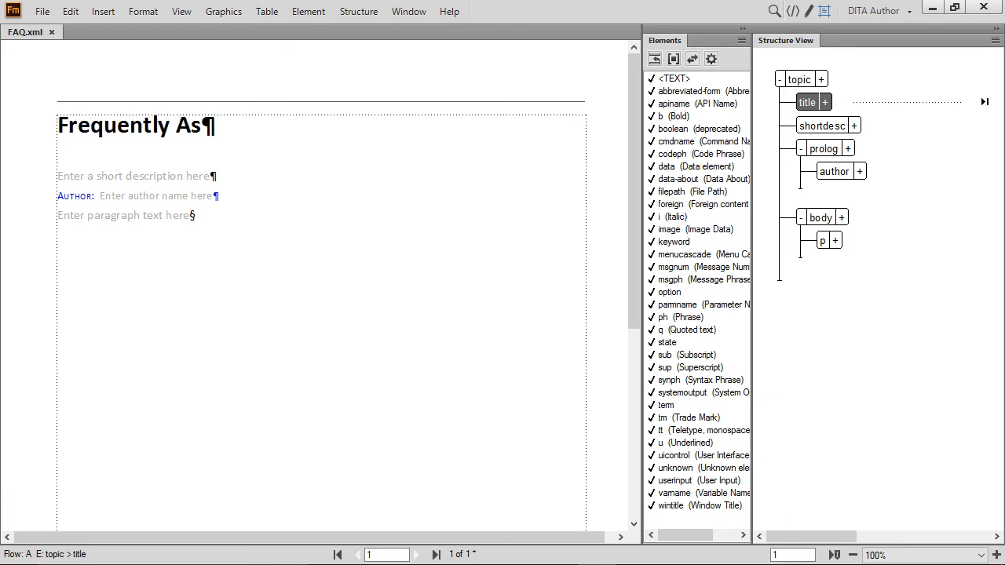
type("ked Questions")
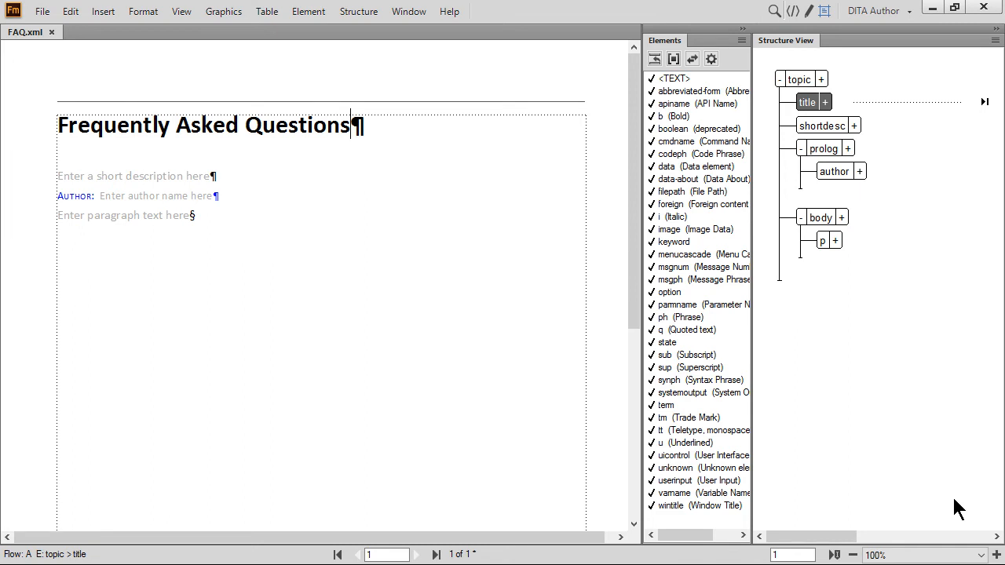
mouse_move(144, 295)
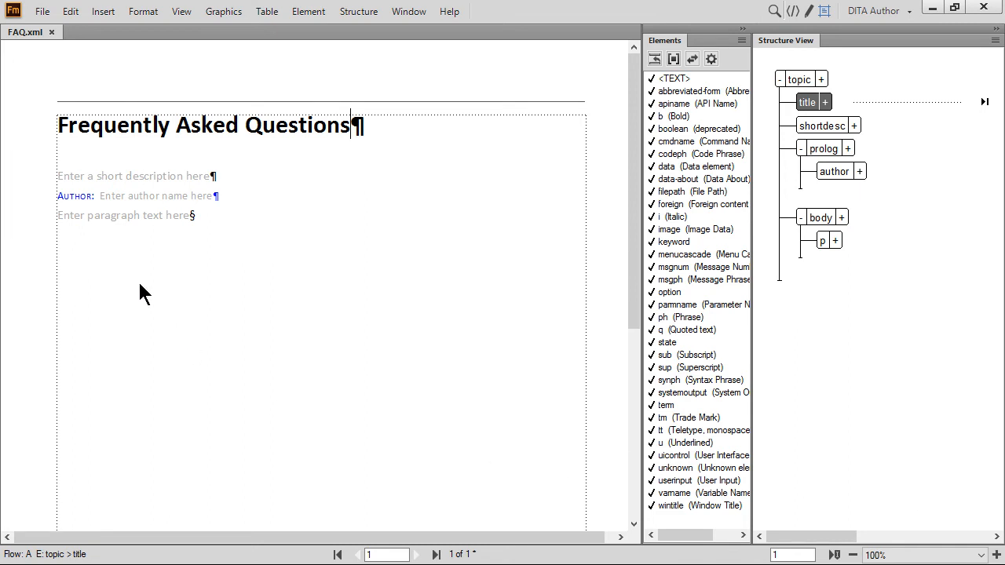
Replace the short description placeholder with 'There are many common questions asked by new users.'.
left_click(134, 175)
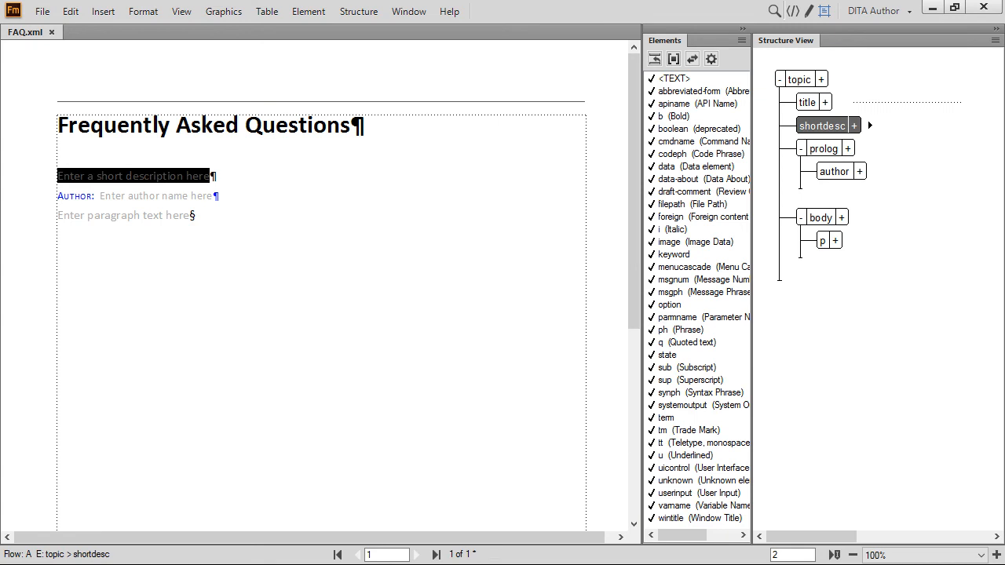
type("There are many common questions asked by new users.")
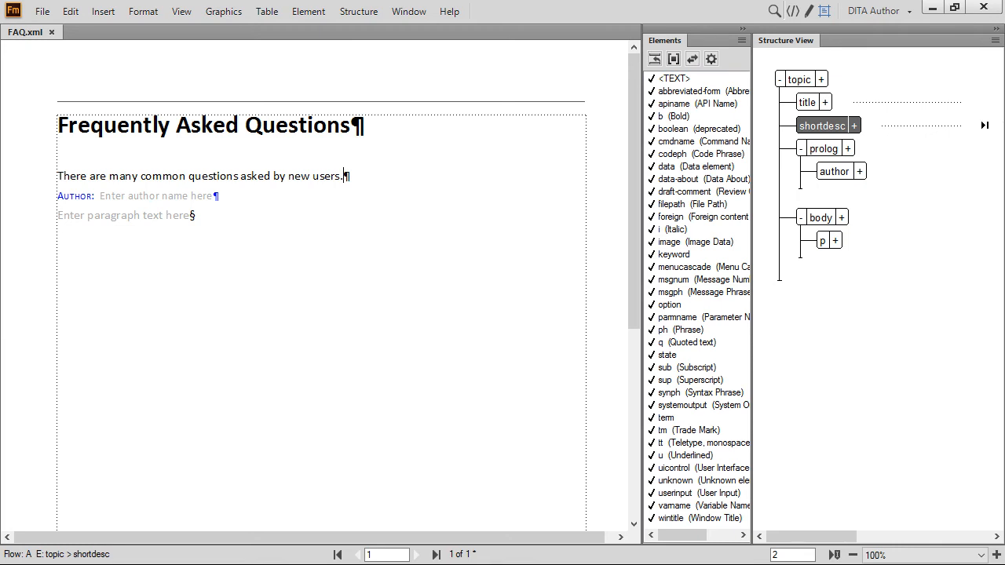
mouse_move(114, 187)
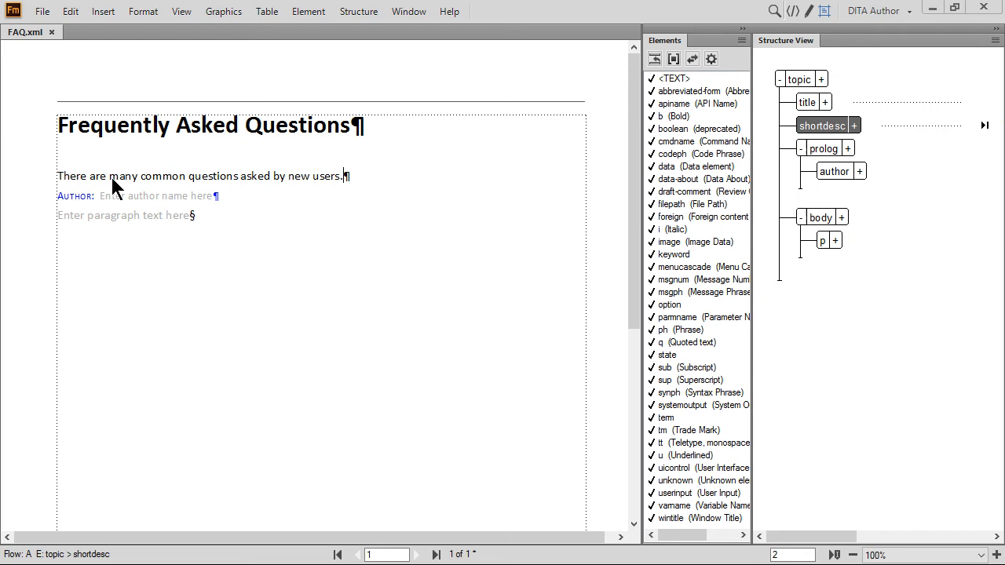
mouse_move(140, 202)
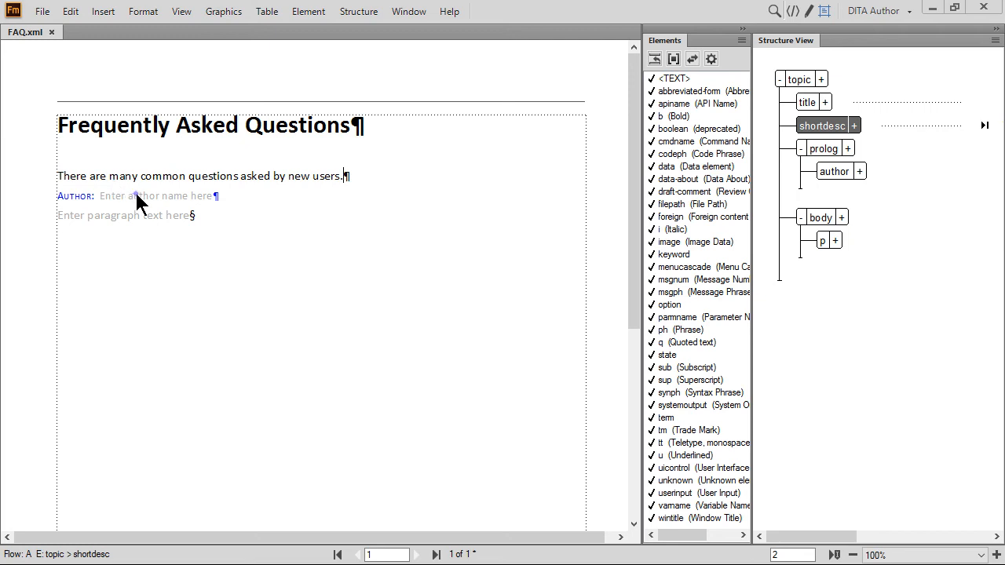
Enter 'Caterina' as the topic's author name.
type("Caterina")
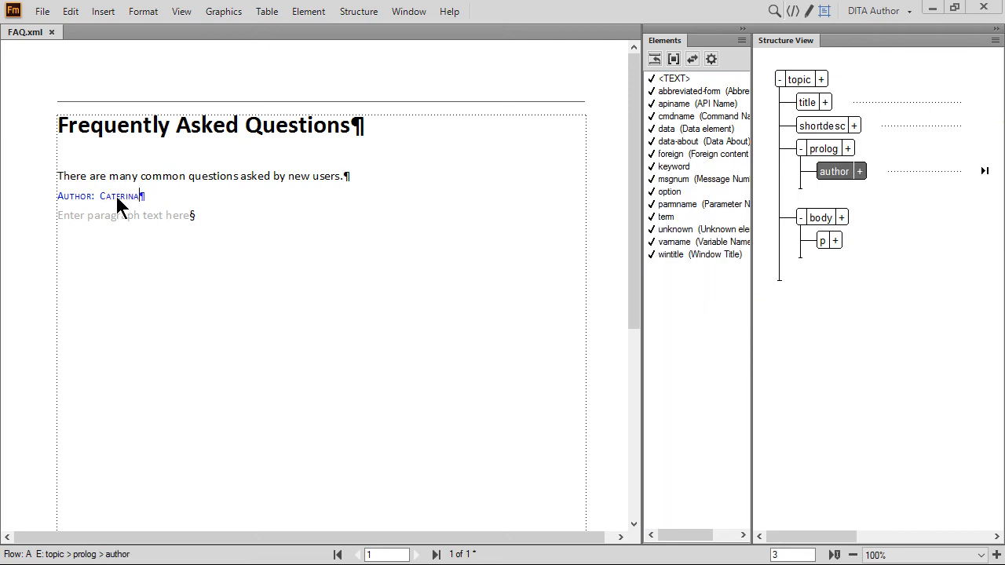